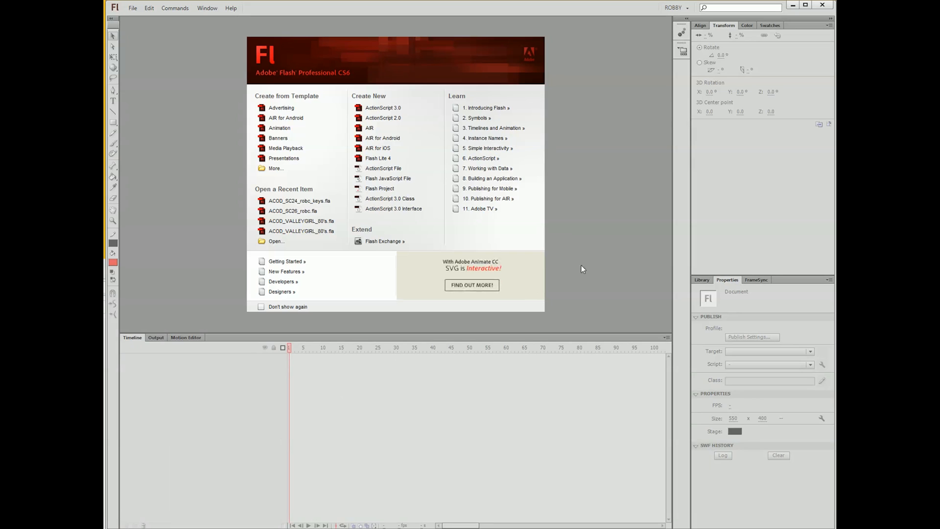
Create a new ActionScript 3.0 document with ruler units in inches, 8 by 10 inches.
click(383, 108)
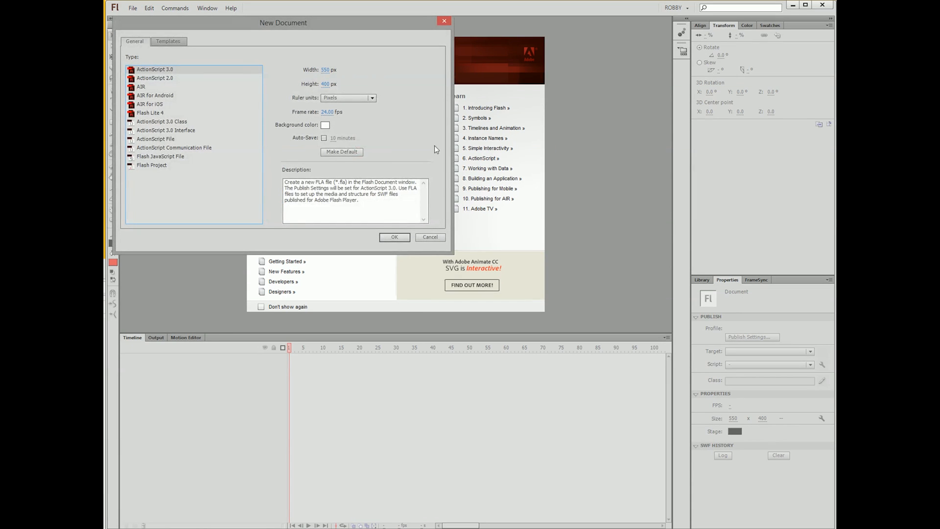
click(372, 98)
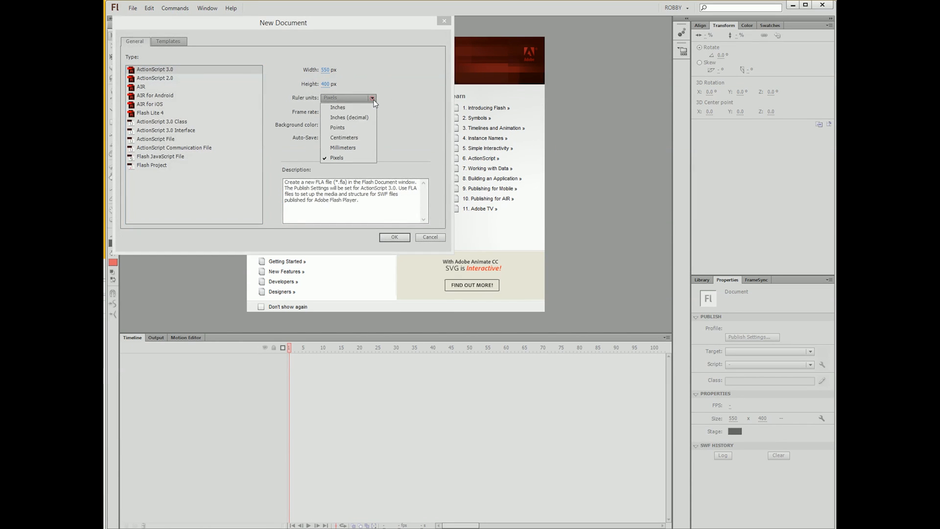
click(337, 107)
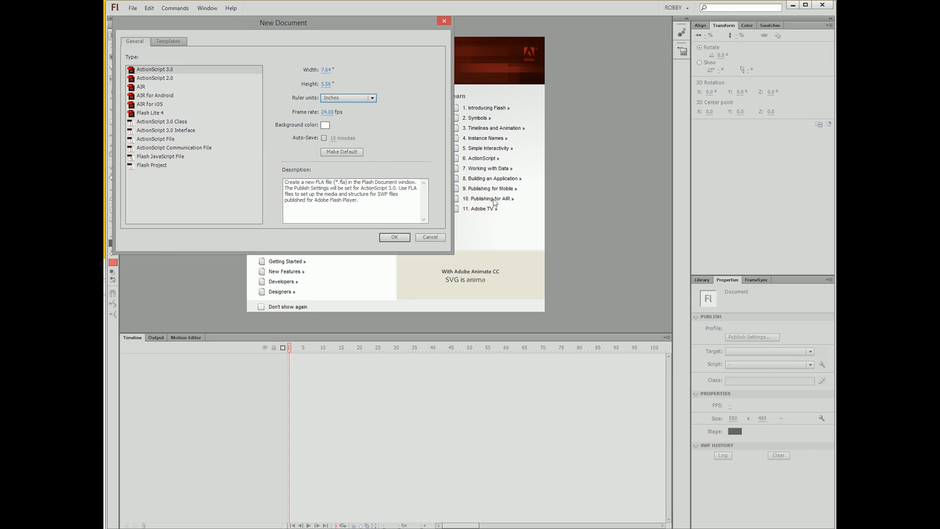
click(329, 70)
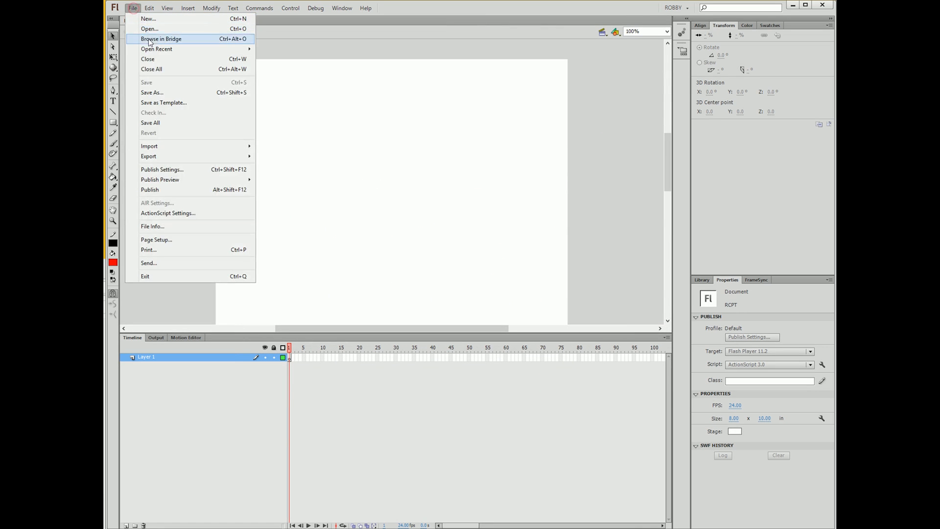
mouse_move(149, 146)
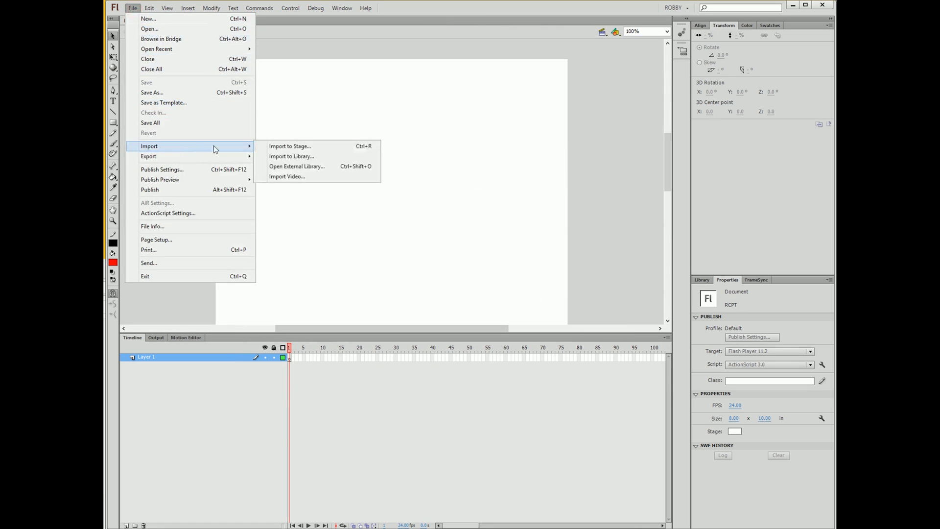
Import ProTip_sketch to the stage and scale it down with Free Transform to fit the page.
click(289, 146)
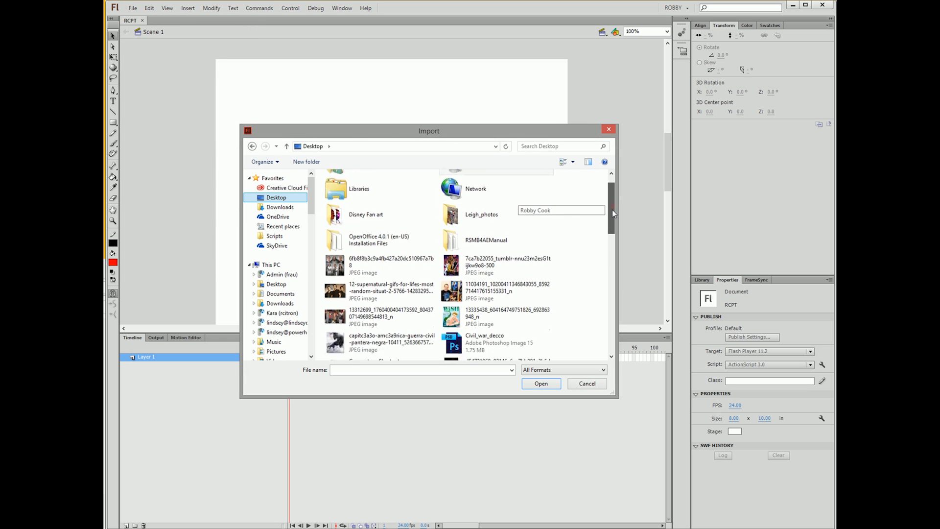
scroll(down, 3)
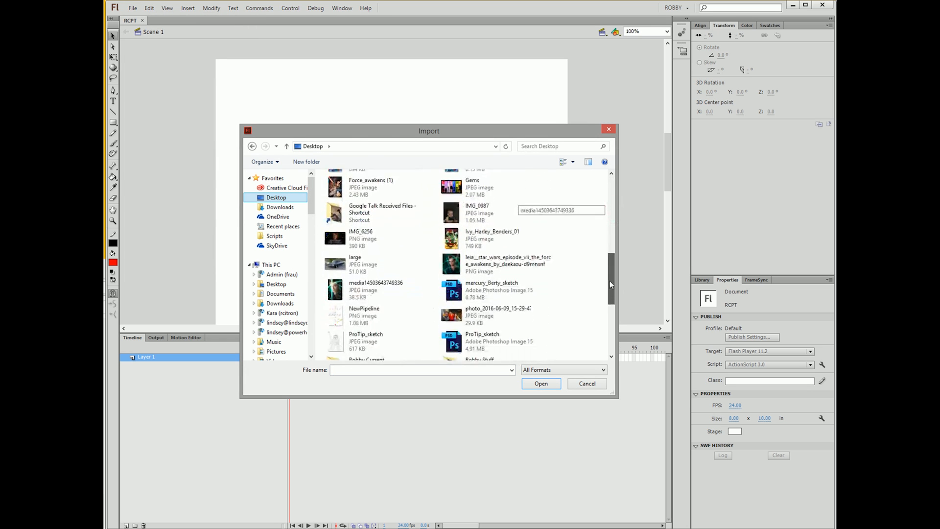
click(365, 289)
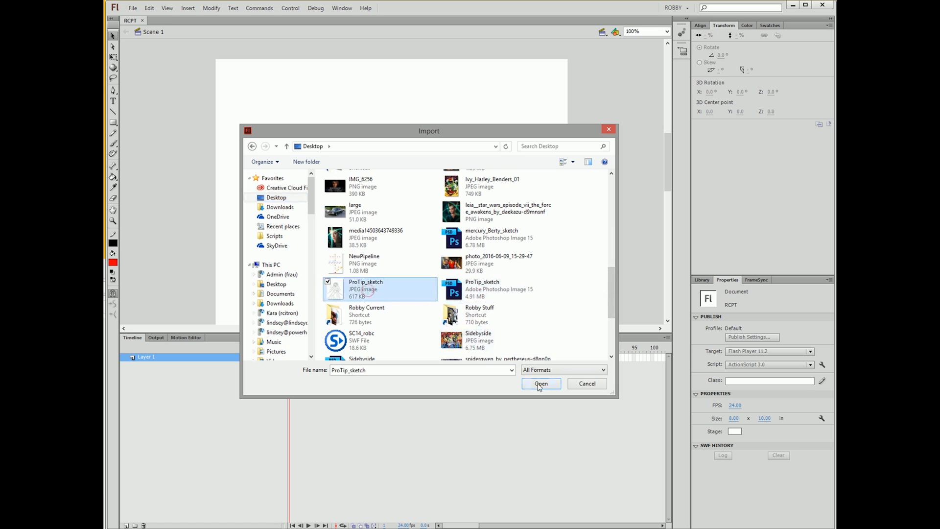
click(540, 384)
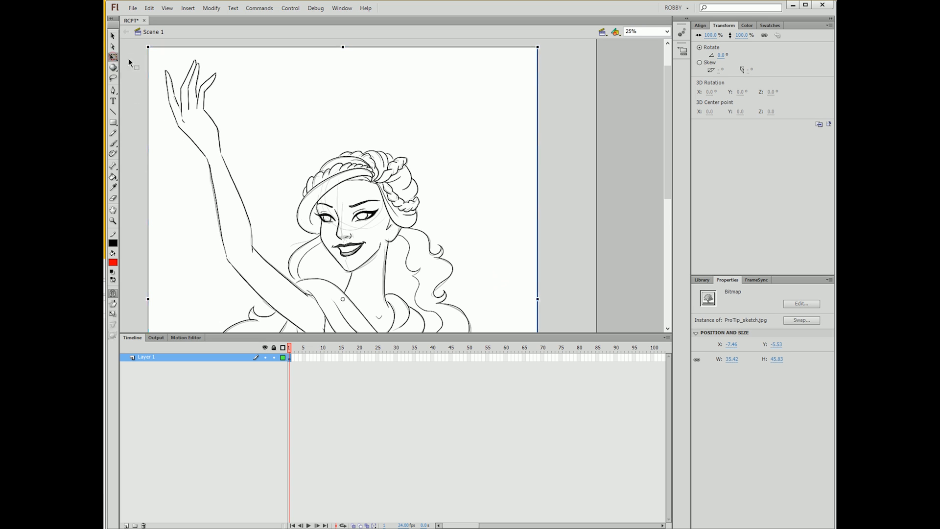
click(112, 57)
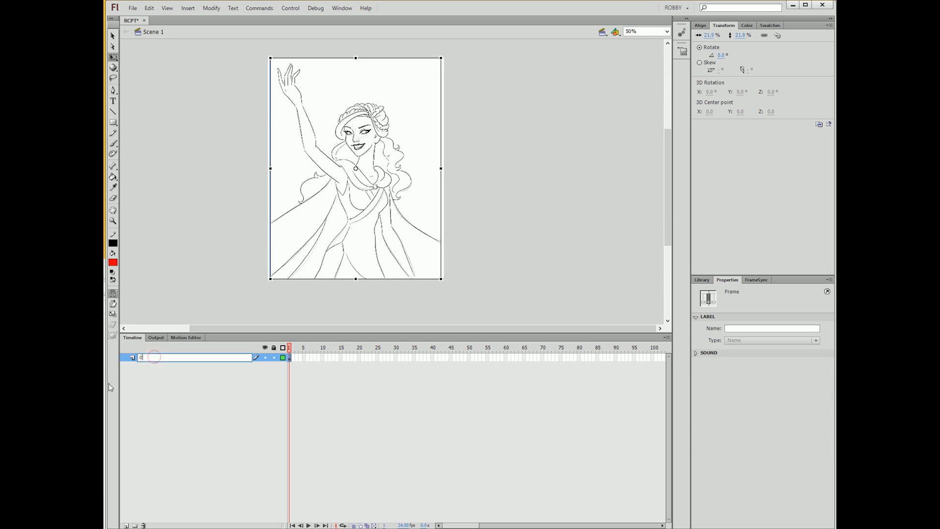
Rename the layer 'drawing', convert the sketch to graphic symbol 'Drawing' and fade it with Alpha.
text(drawing)
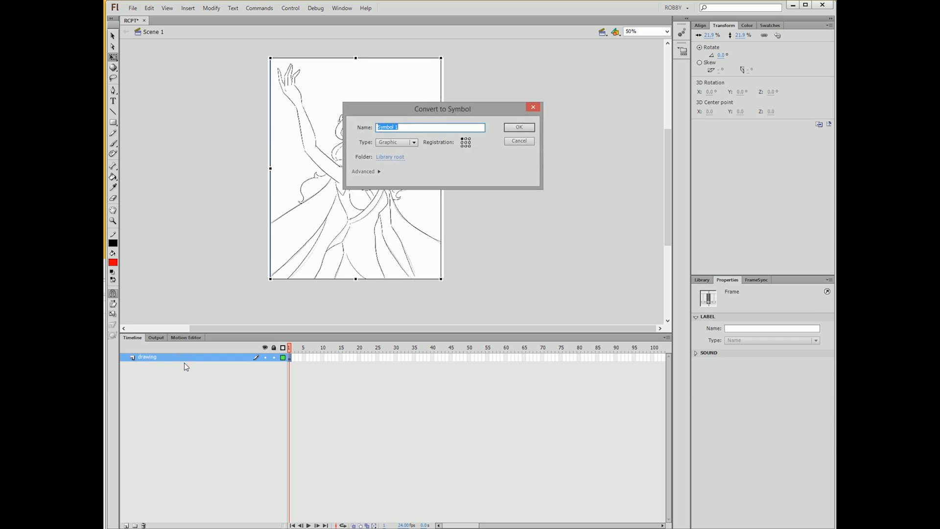
text(Drawing)
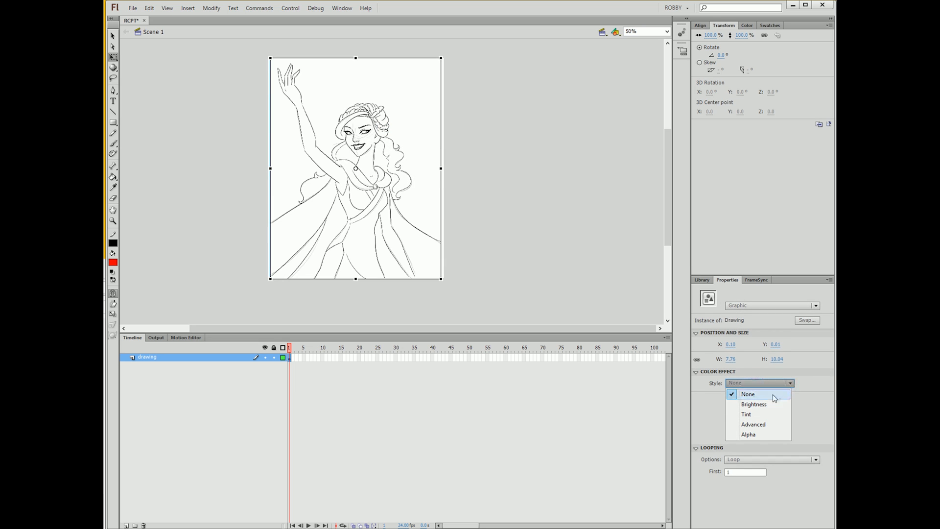
click(748, 434)
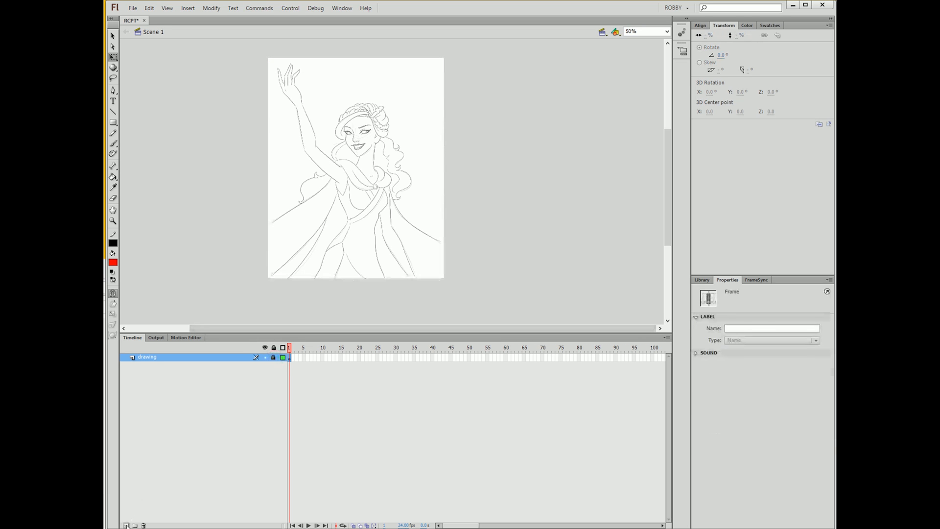
Add a new layer above the sketch and set the Pencil stroke to 0.5 for tracing.
click(126, 525)
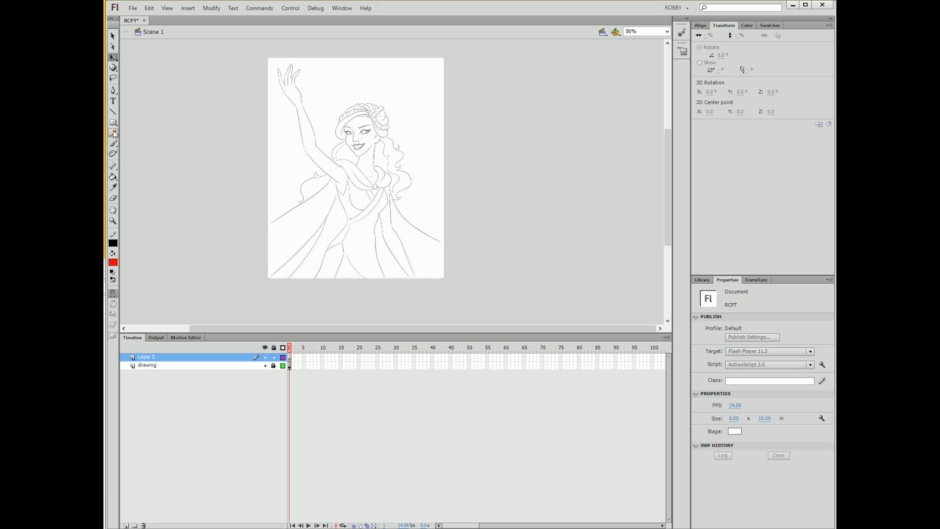
click(113, 134)
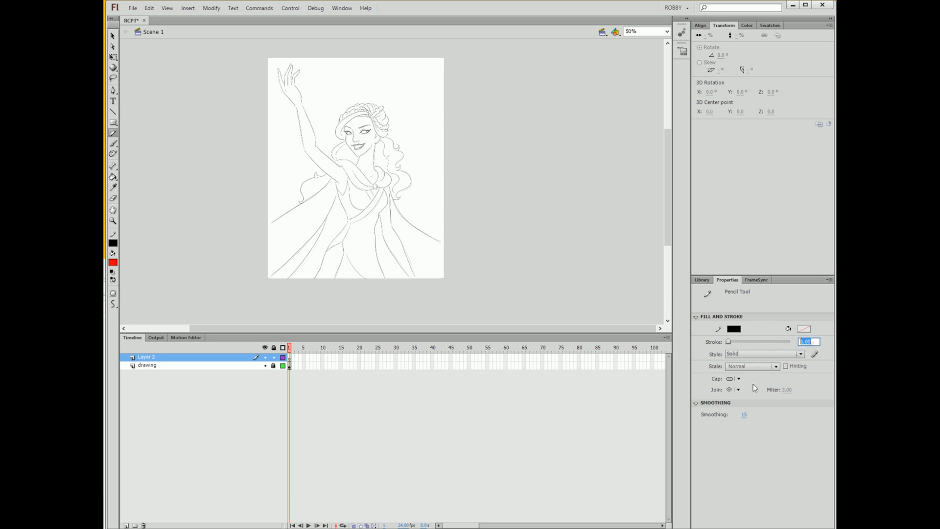
text(.5)
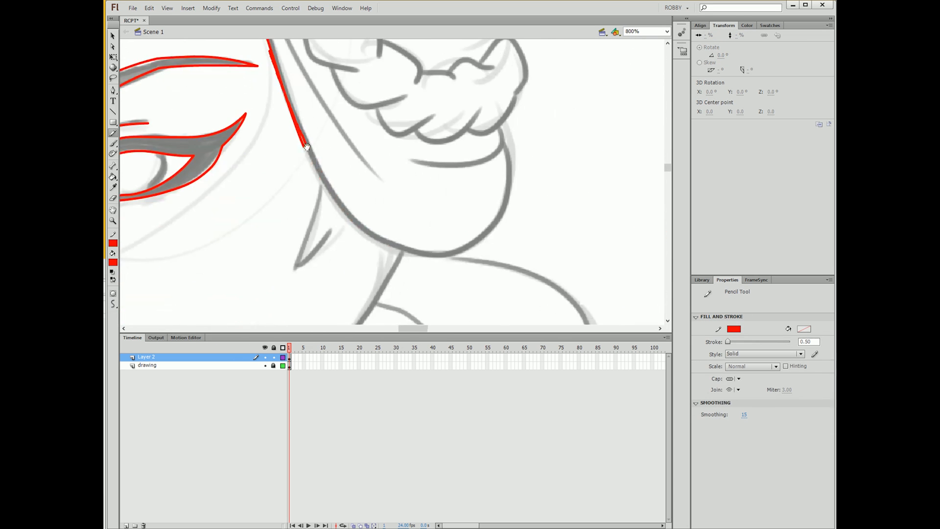
Trace a straight edge with the Line tool and bend it to follow the chin curve.
click(113, 111)
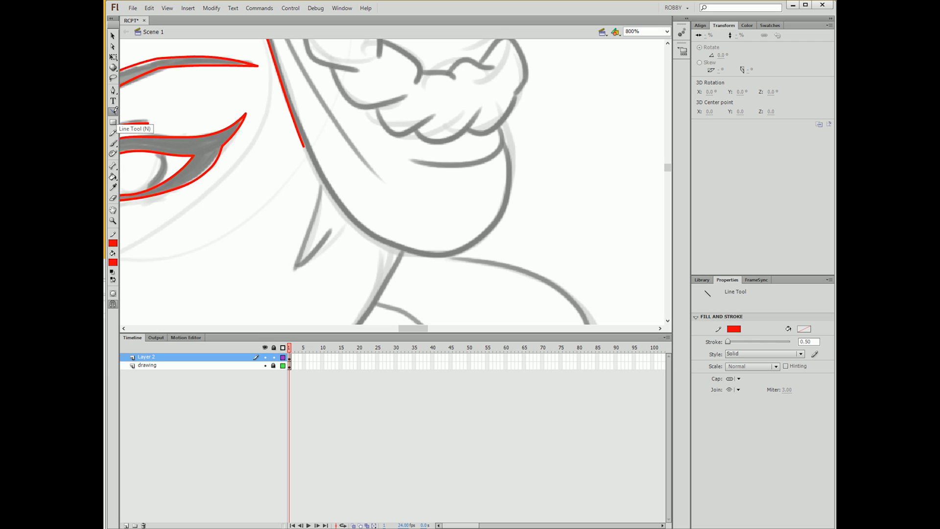
drag(291, 114, 453, 250)
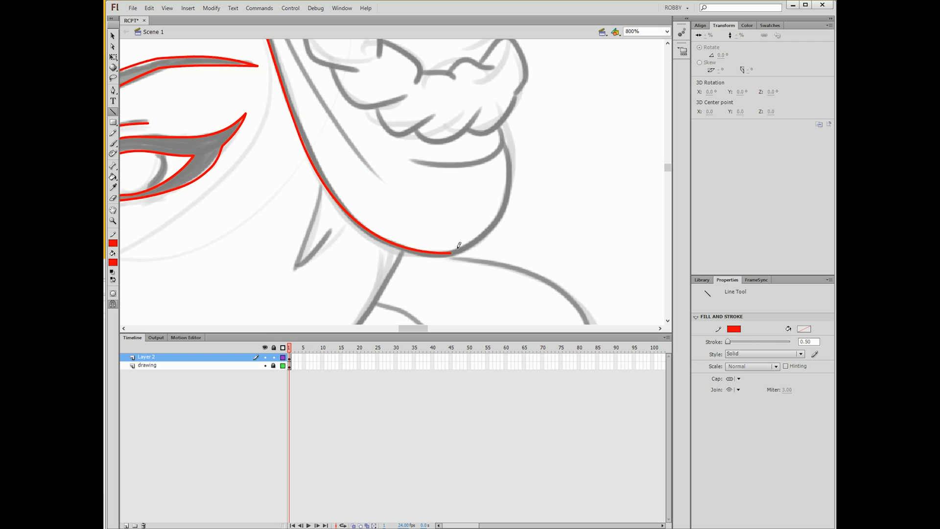
drag(449, 250, 508, 175)
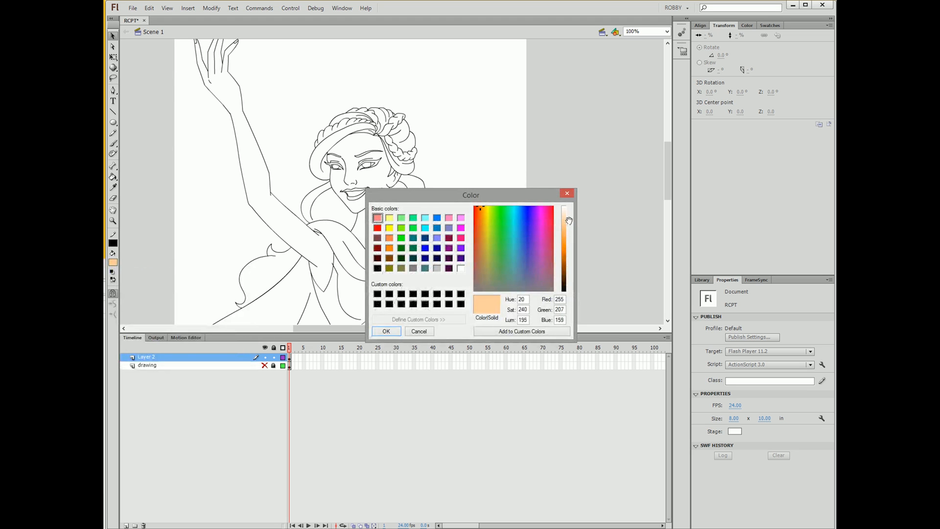
Fill the skin with light peach and the hair braid with dark brown using the Paint Bucket.
click(386, 331)
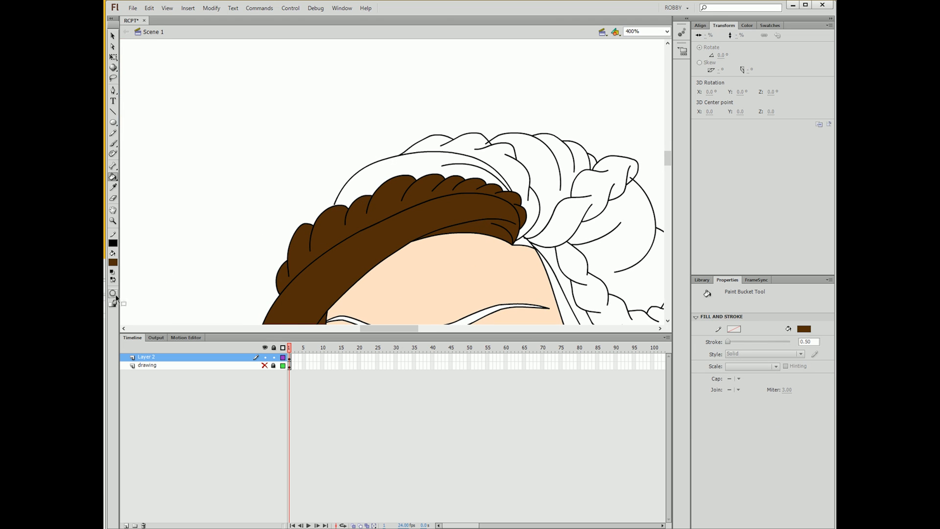
click(113, 303)
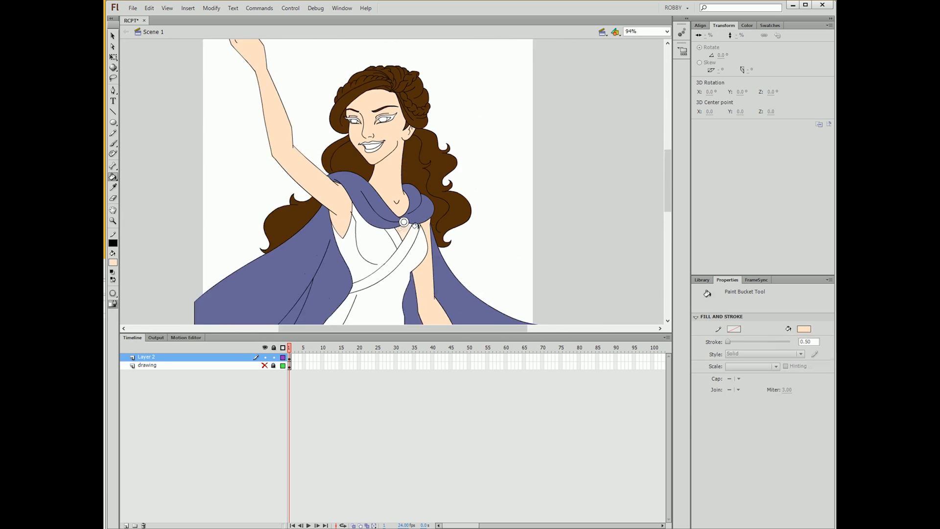
Fill the dress with blue and switch the Color panel fill type to Linear gradient.
click(359, 270)
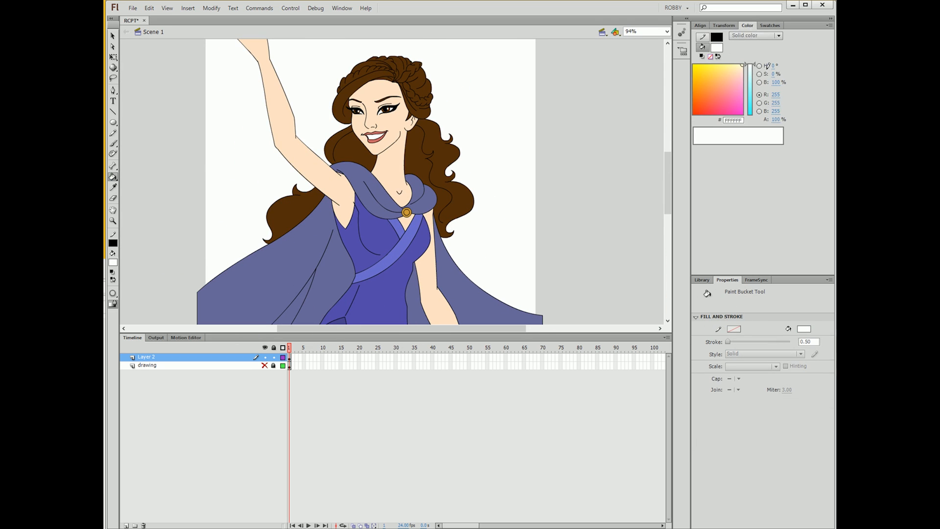
click(779, 36)
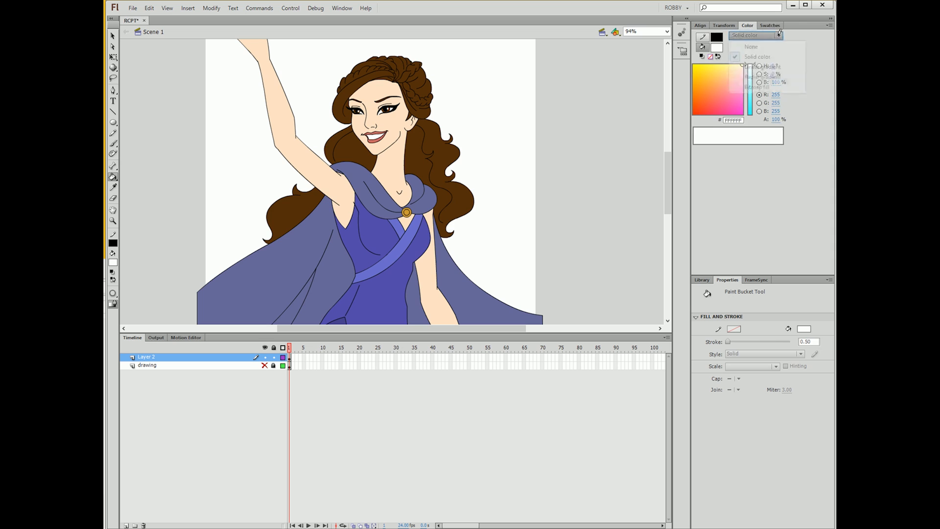
click(779, 35)
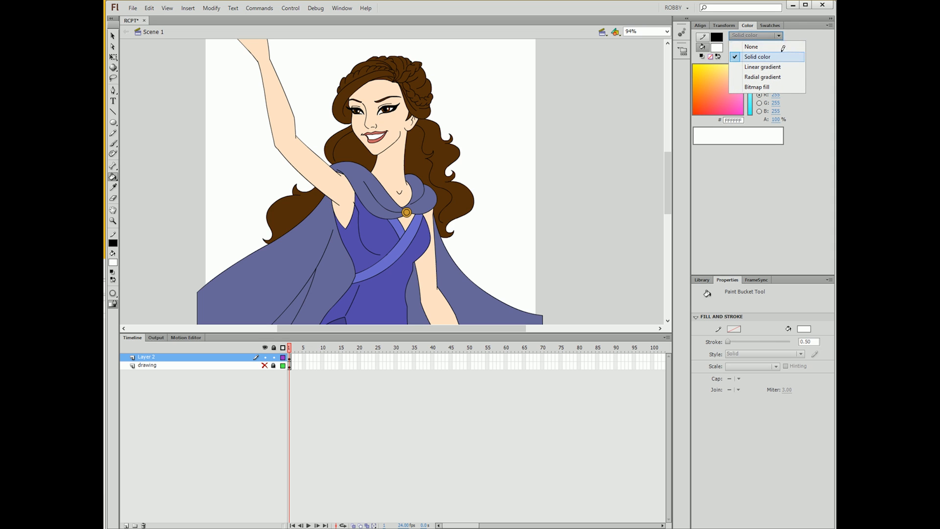
click(762, 66)
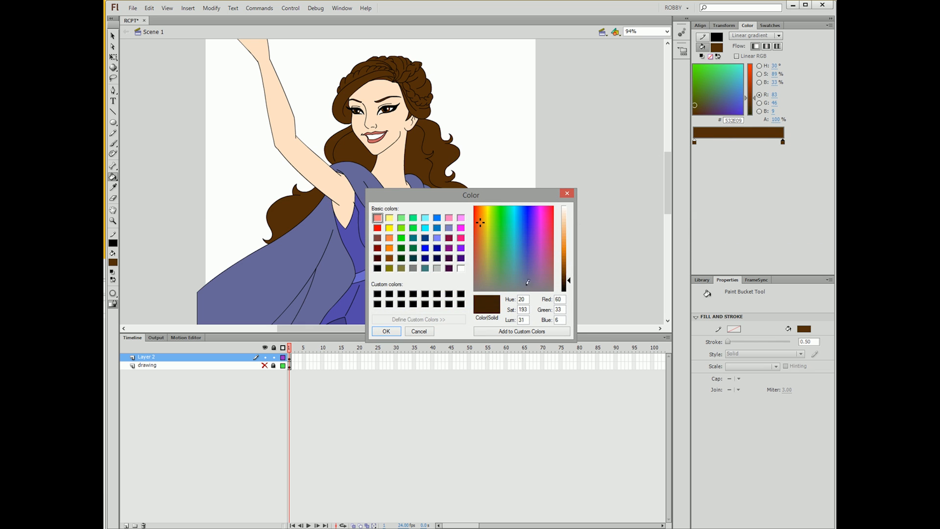
Set the gradient to dark brown and fill the hair sections with it.
click(386, 331)
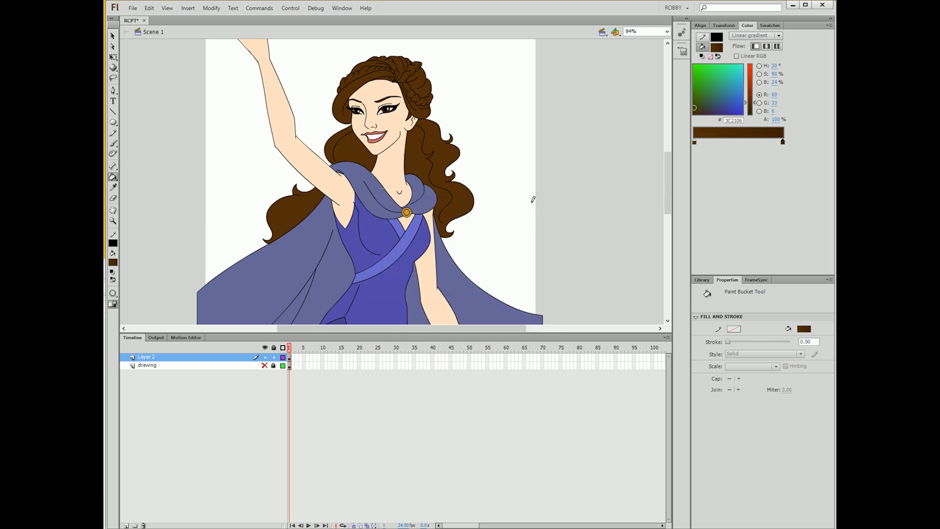
click(112, 177)
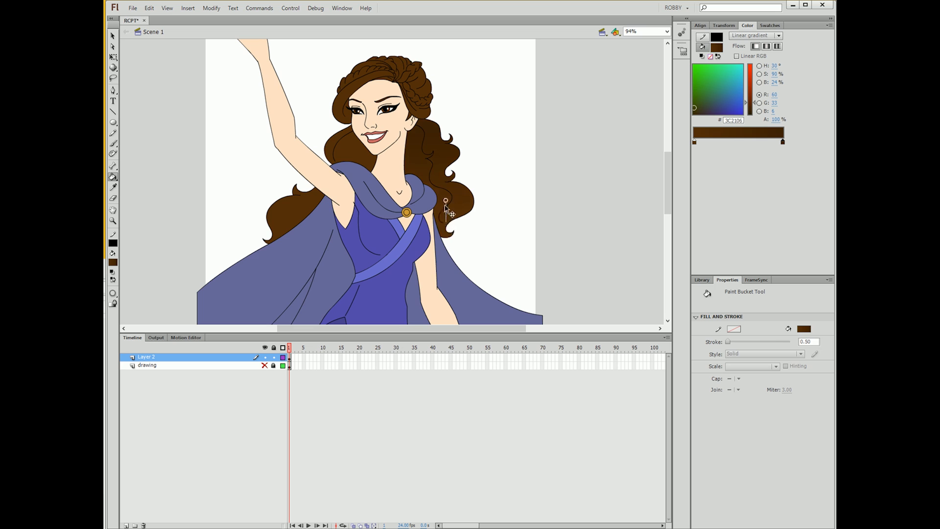
click(444, 200)
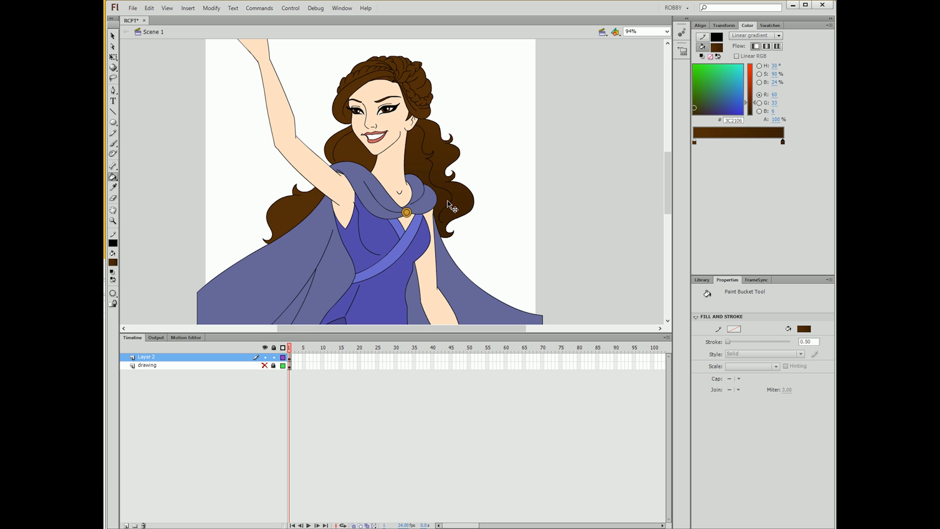
click(113, 58)
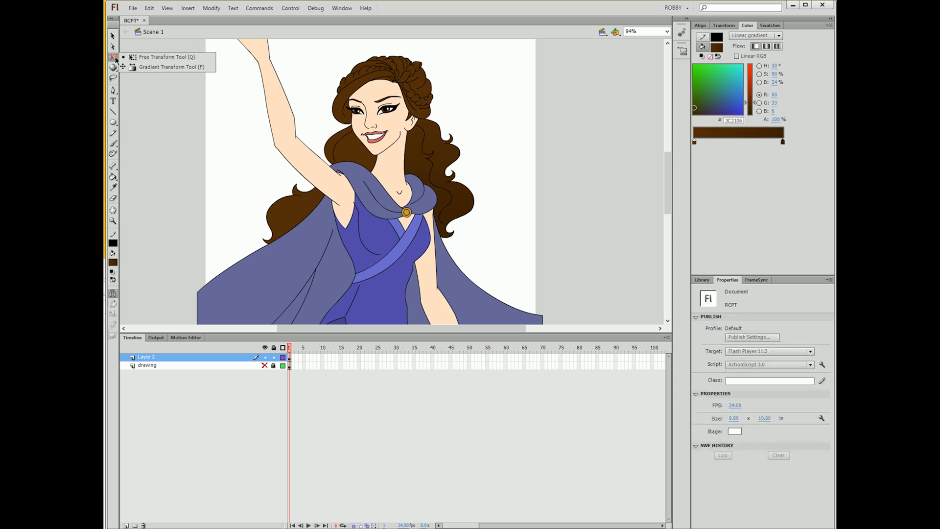
mouse_move(169, 67)
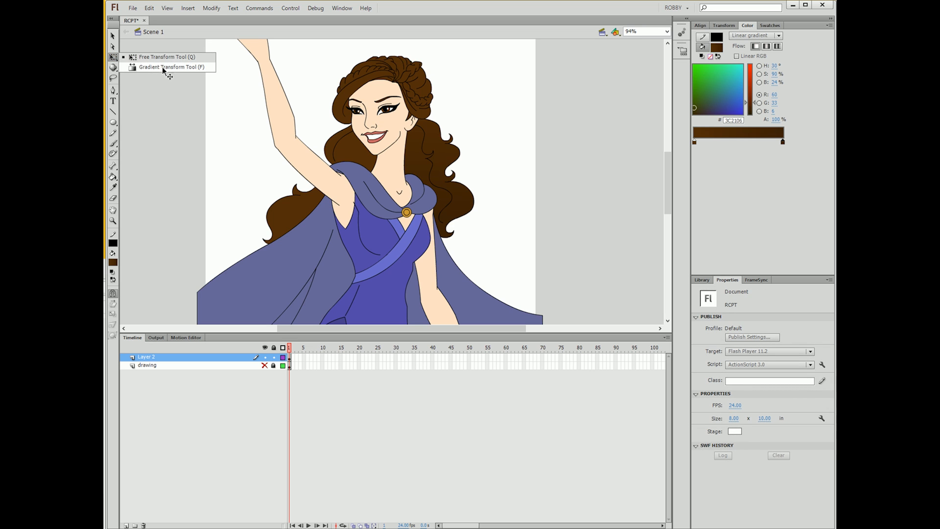
Adjust the gradient direction, set a dark blue gradient for the cape, and choose the Ink Bottle tool.
click(172, 66)
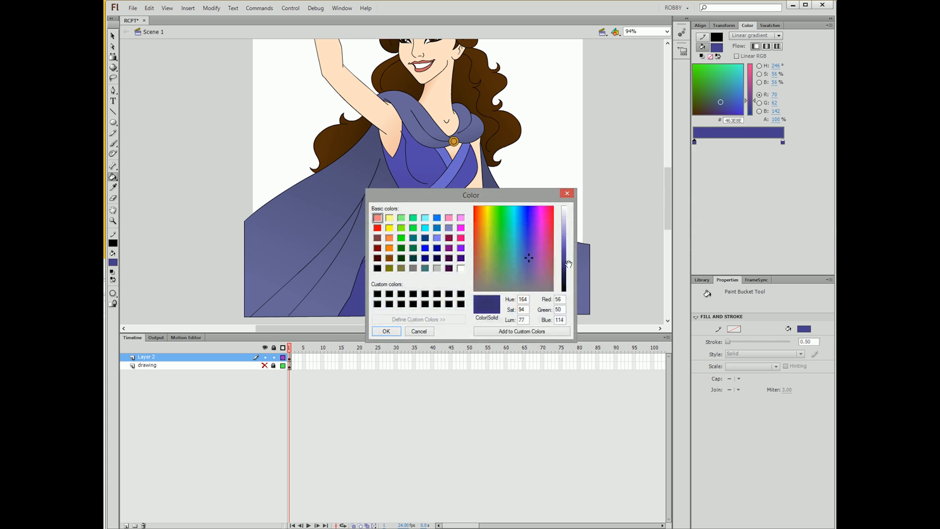
click(386, 331)
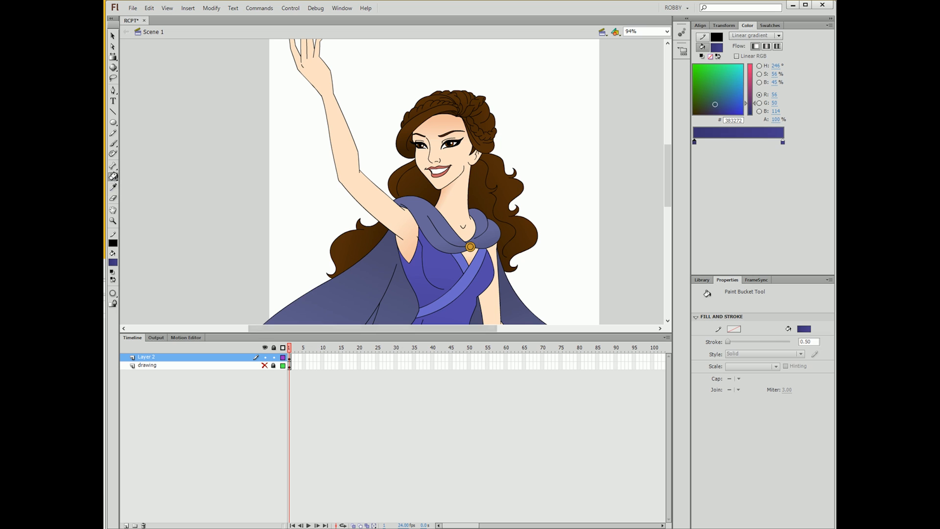
click(113, 176)
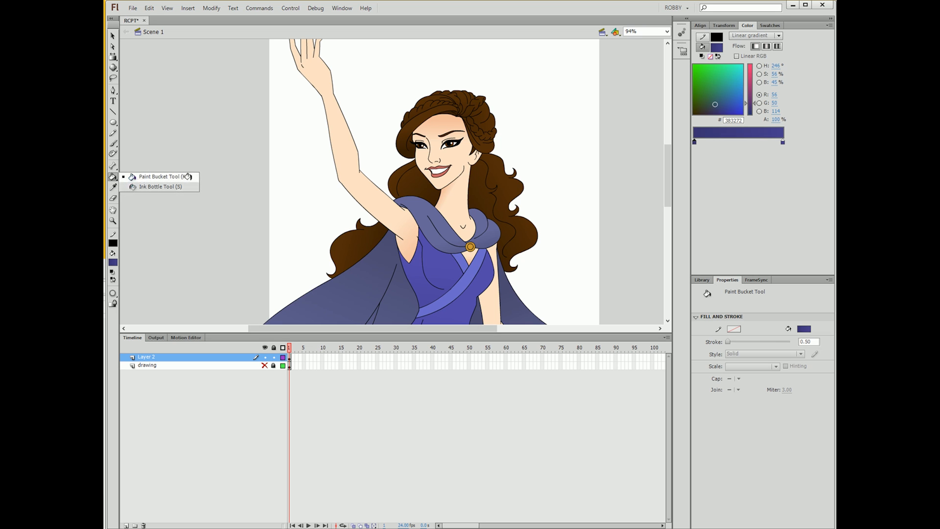
mouse_move(160, 186)
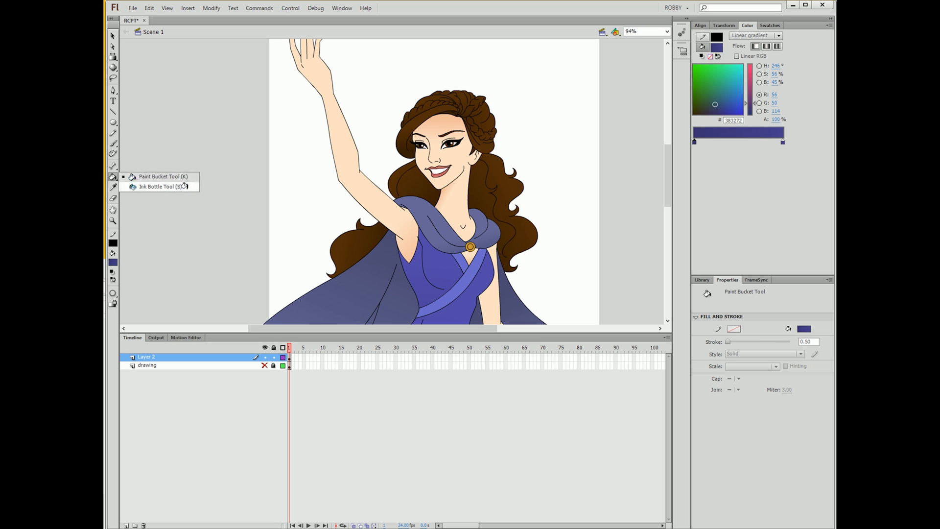
click(159, 186)
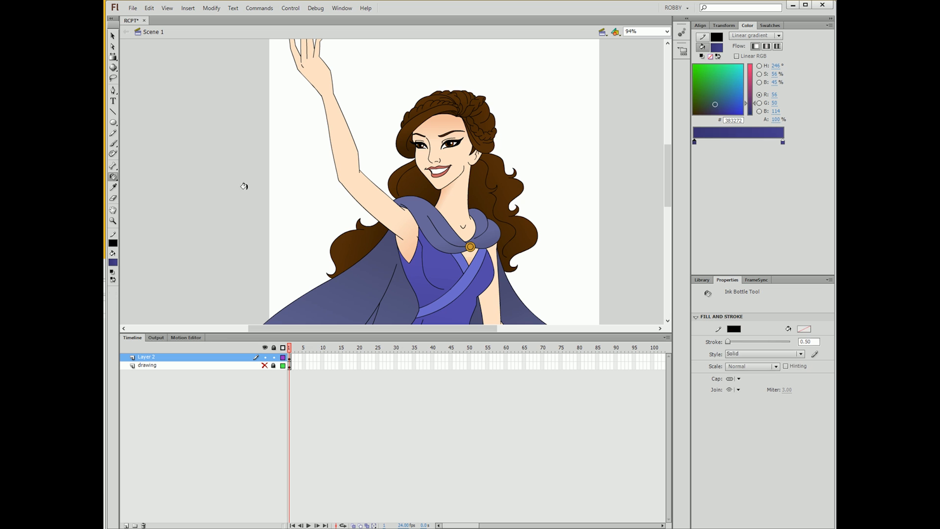